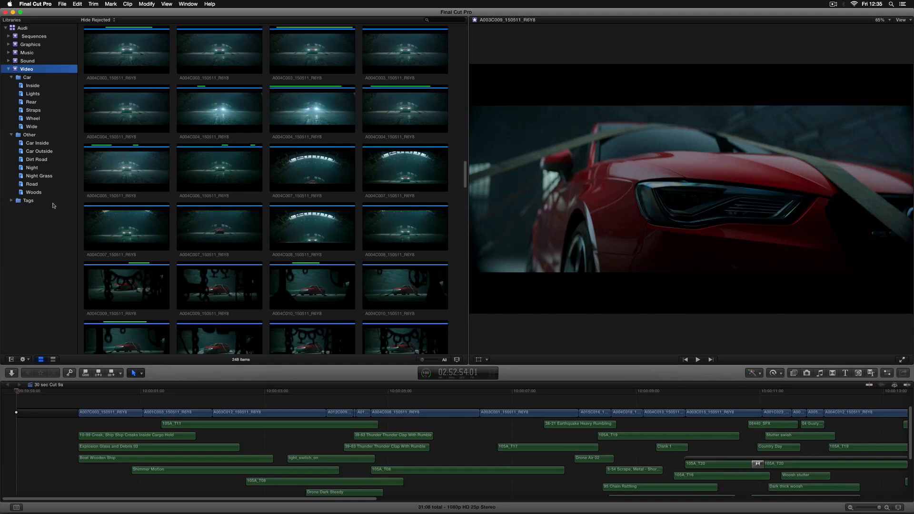
{"action": "mouse_move", "coordinate": [59, 92]}
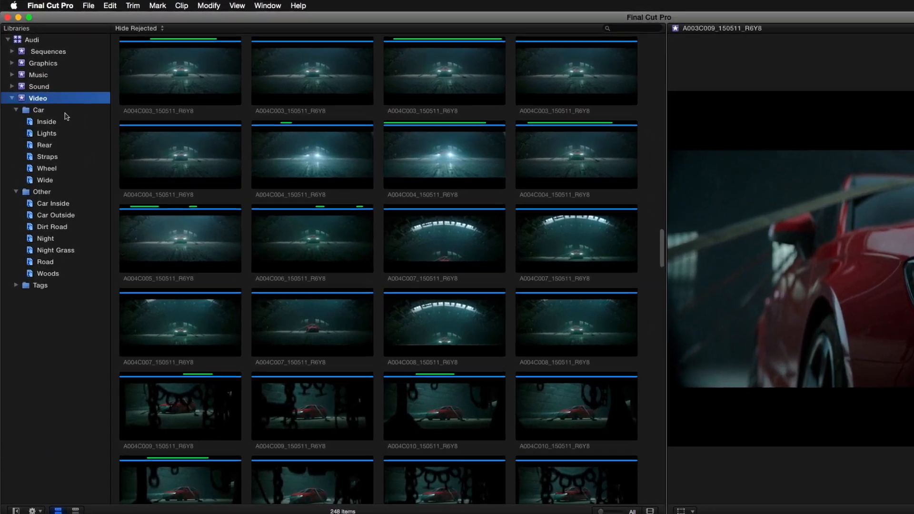
Select the Rear, then the Wheel keyword collection under Car to list their clips.
{"action": "left_click", "coordinate": [45, 121]}
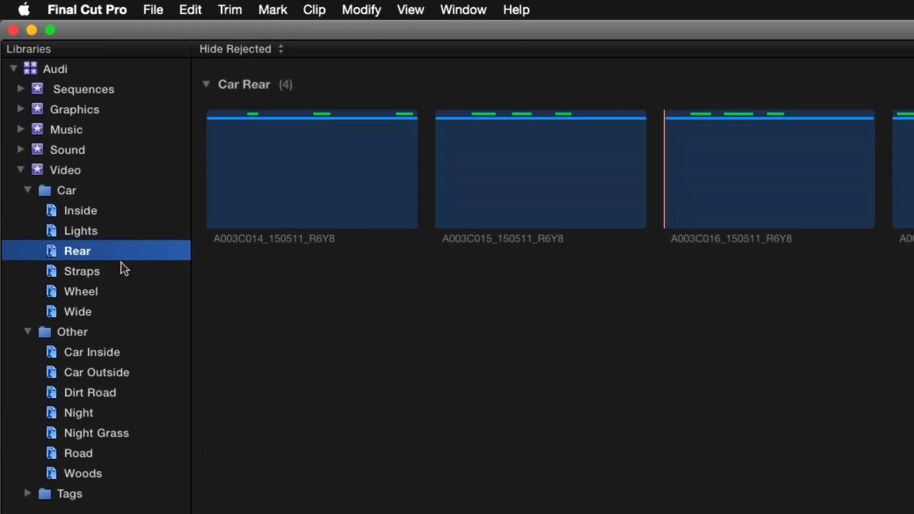
{"action": "left_click", "coordinate": [80, 292]}
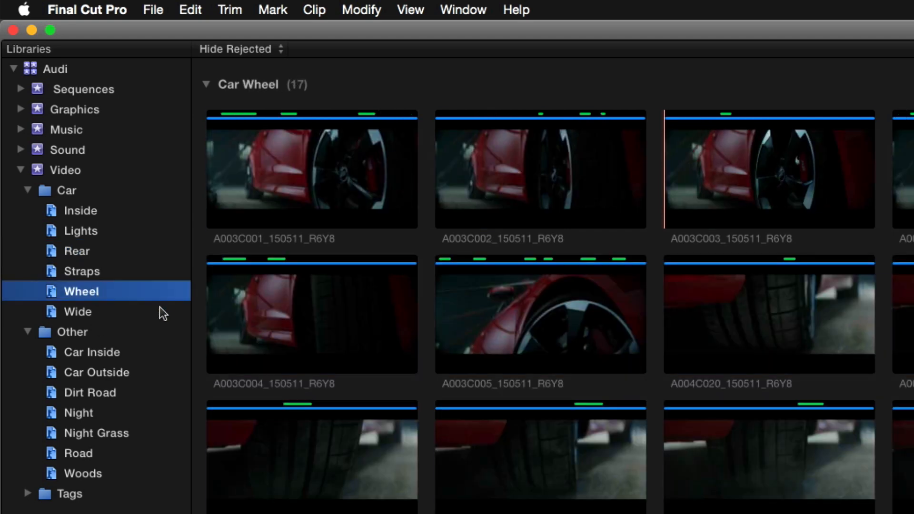
{"action": "left_click", "coordinate": [76, 311]}
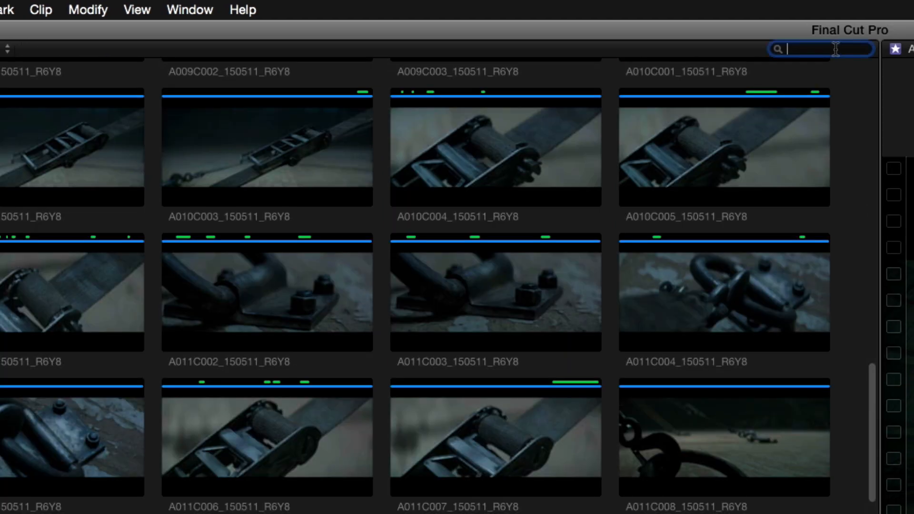
Search the browser for 'wide' and show the whole Car folder's clips grouped by collection.
{"action": "type", "text": "wide"}
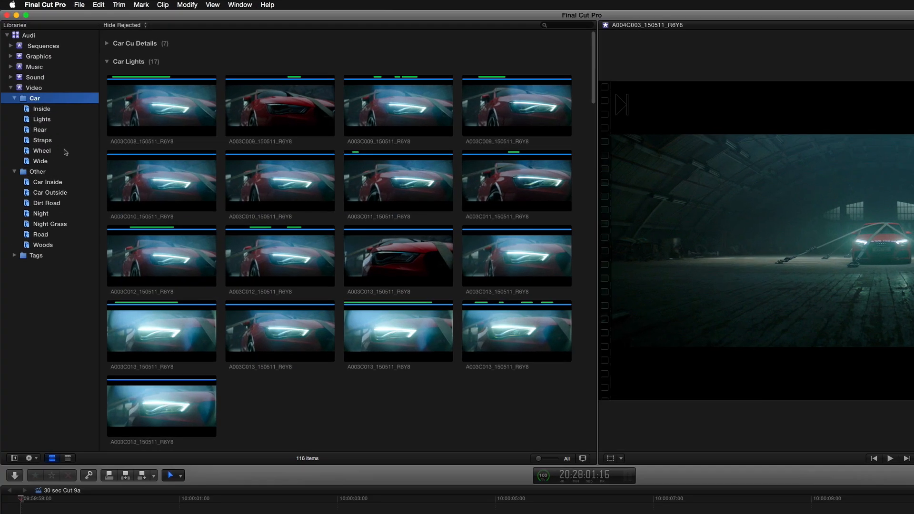
Show the Straps collection with the filter set to All Clips, rejected included.
{"action": "left_click", "coordinate": [41, 140]}
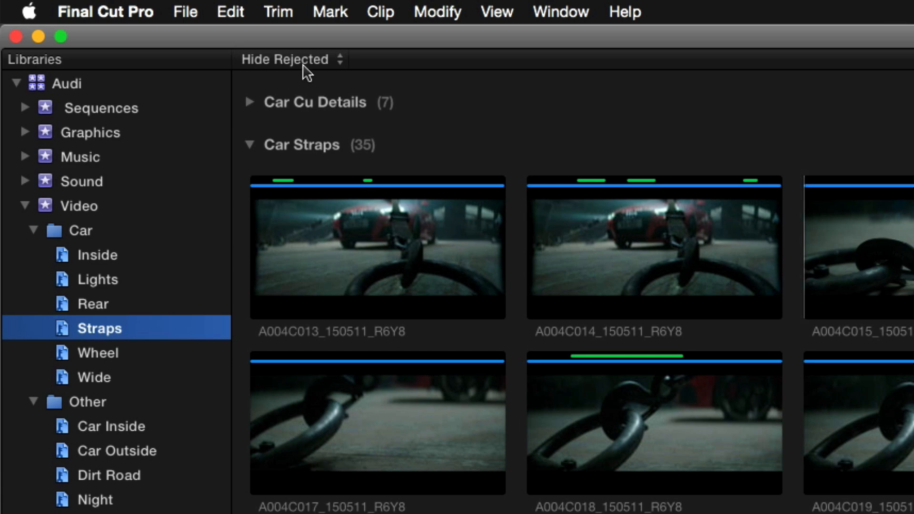
{"action": "left_click", "coordinate": [285, 60]}
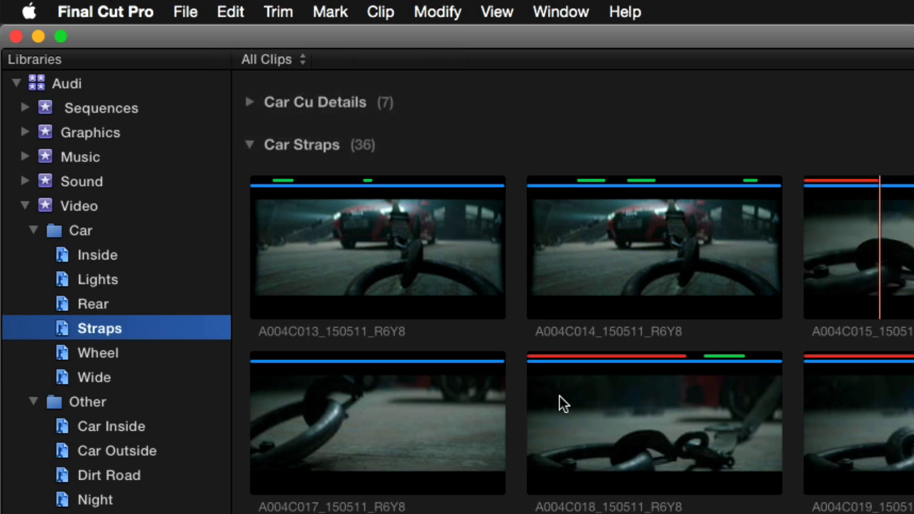
{"action": "mouse_move", "coordinate": [670, 422]}
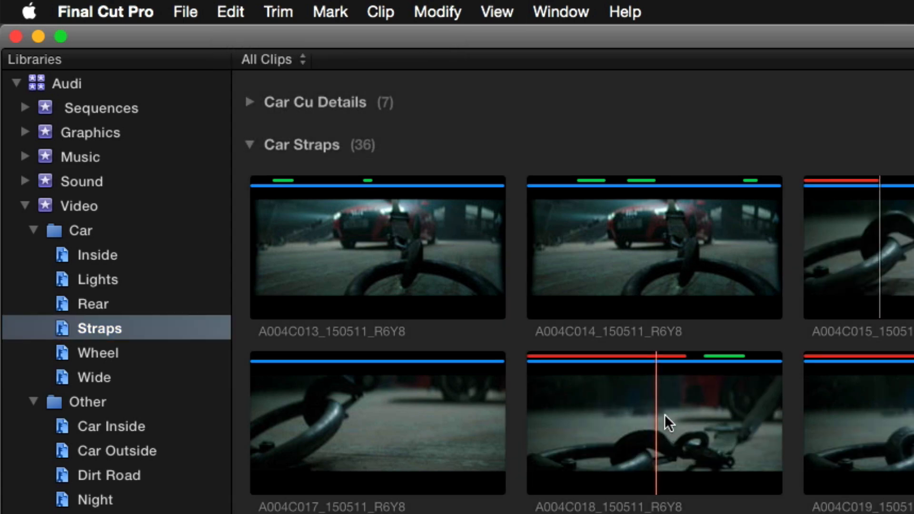
{"action": "mouse_move", "coordinate": [610, 412]}
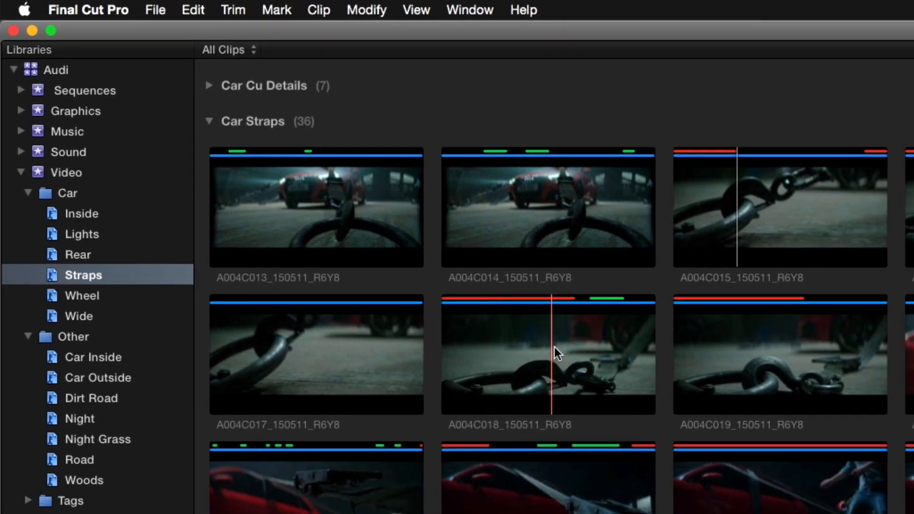
{"action": "mouse_move", "coordinate": [854, 308]}
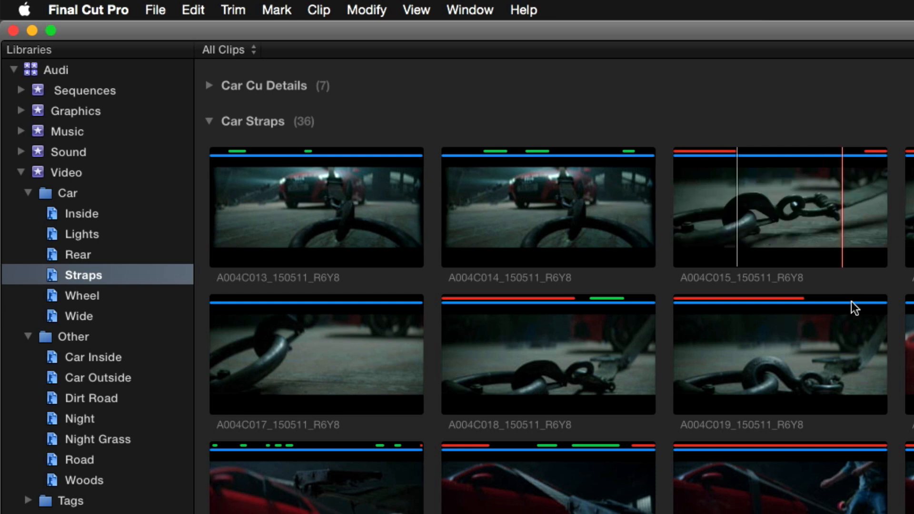
{"action": "mouse_move", "coordinate": [792, 497]}
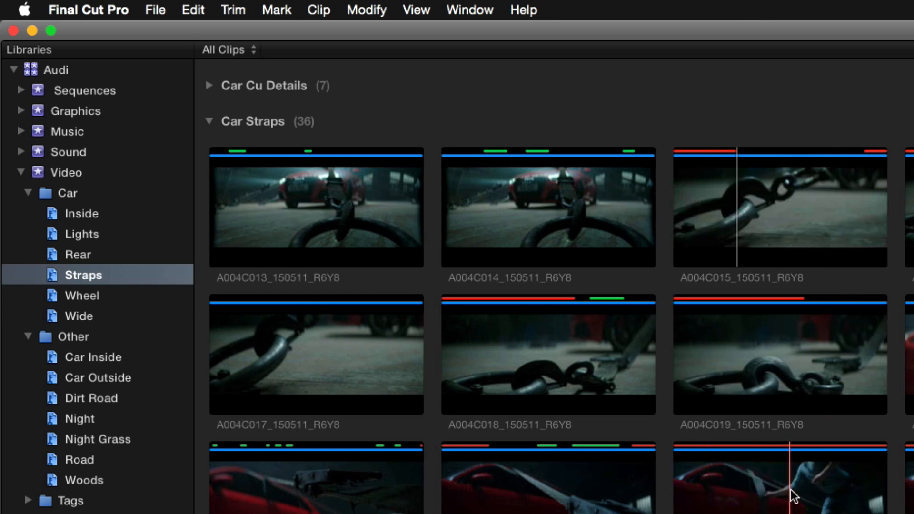
Reject unwanted ranges in the Straps clips and switch the filter to Hide Rejected.
{"action": "left_click", "coordinate": [227, 50]}
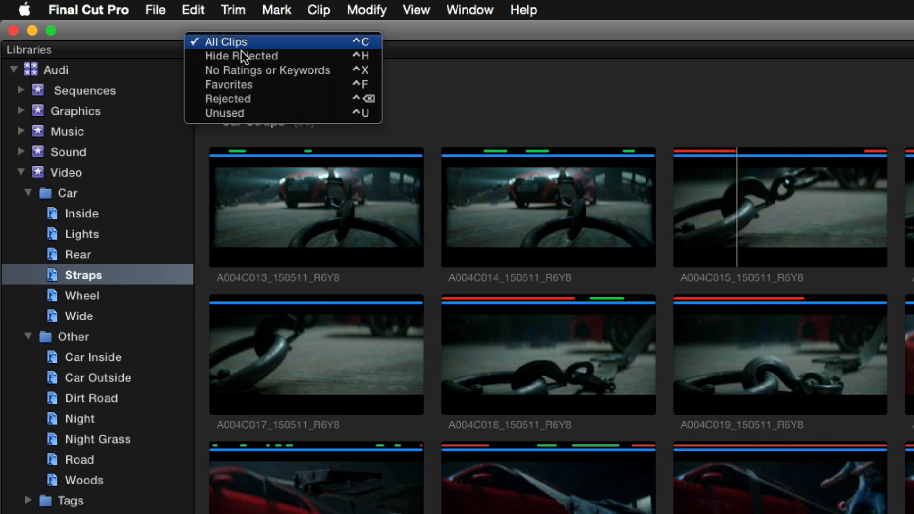
{"action": "mouse_move", "coordinate": [241, 56]}
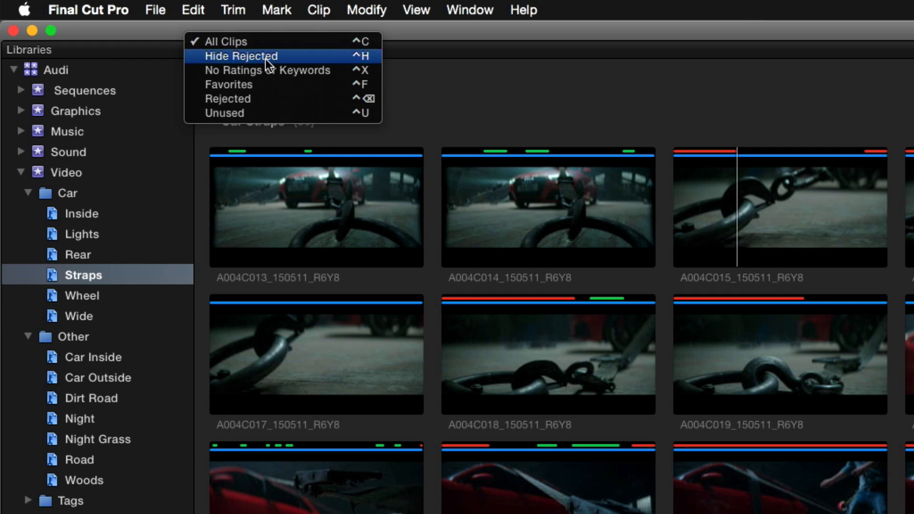
{"action": "left_click", "coordinate": [241, 56]}
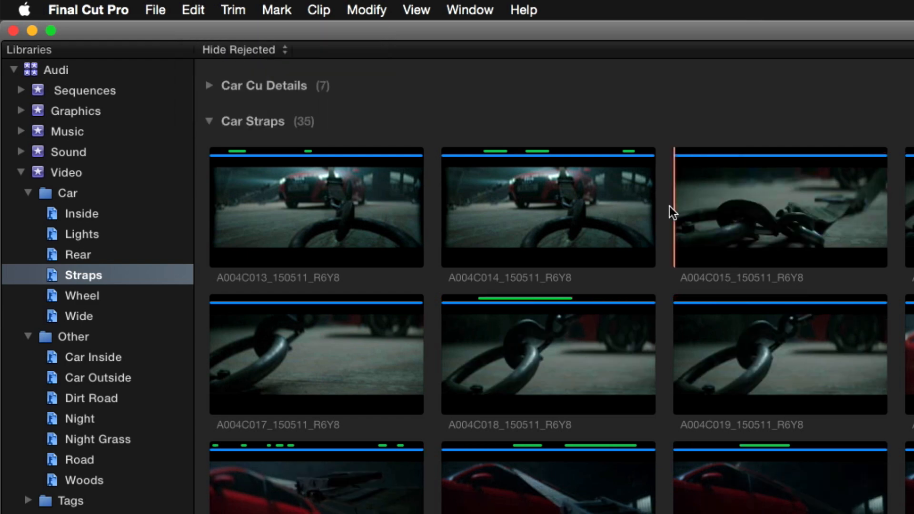
{"action": "mouse_move", "coordinate": [702, 339]}
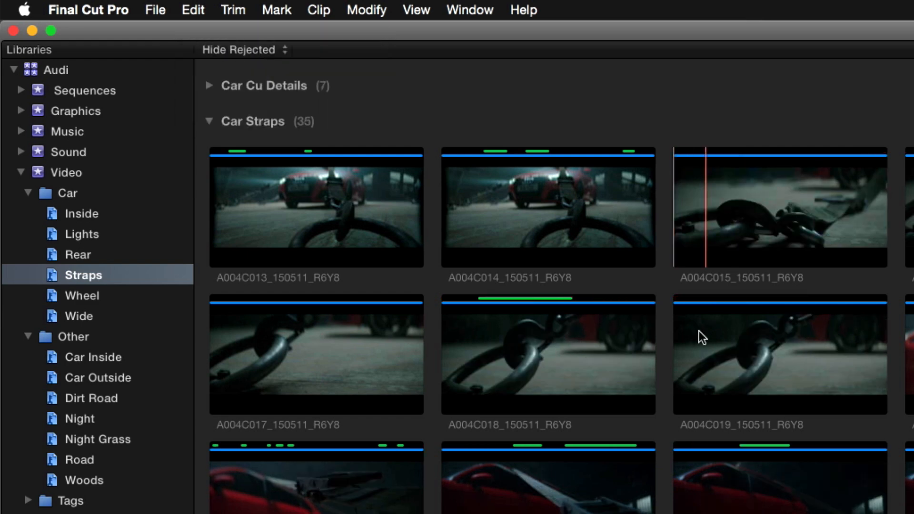
{"action": "mouse_move", "coordinate": [725, 246]}
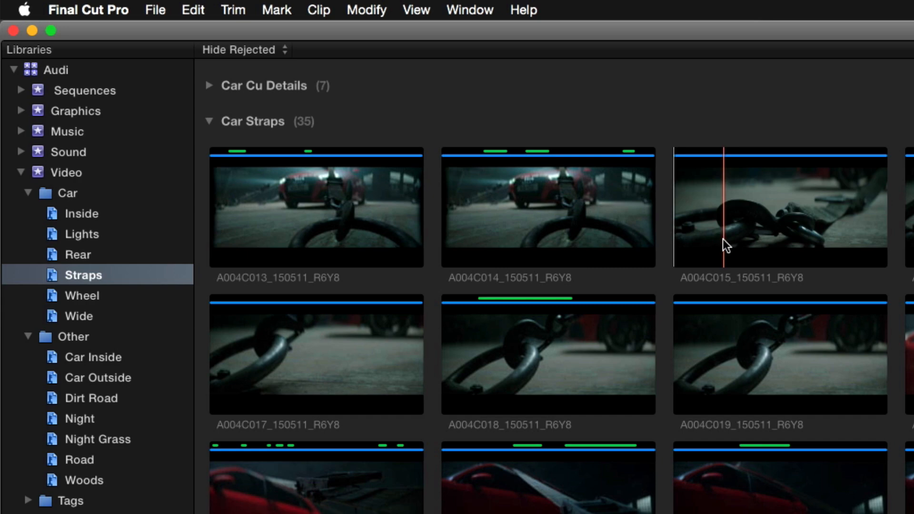
{"action": "left_click", "coordinate": [239, 50]}
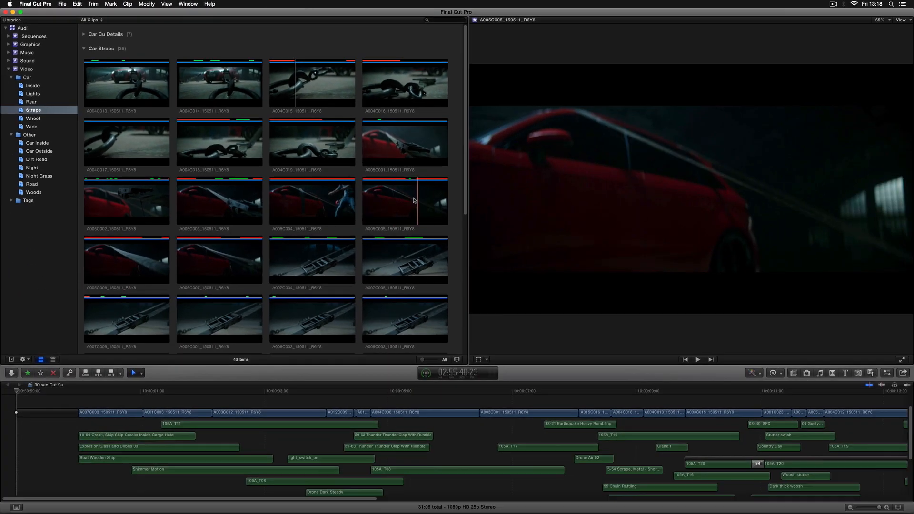
{"action": "mouse_move", "coordinate": [392, 192]}
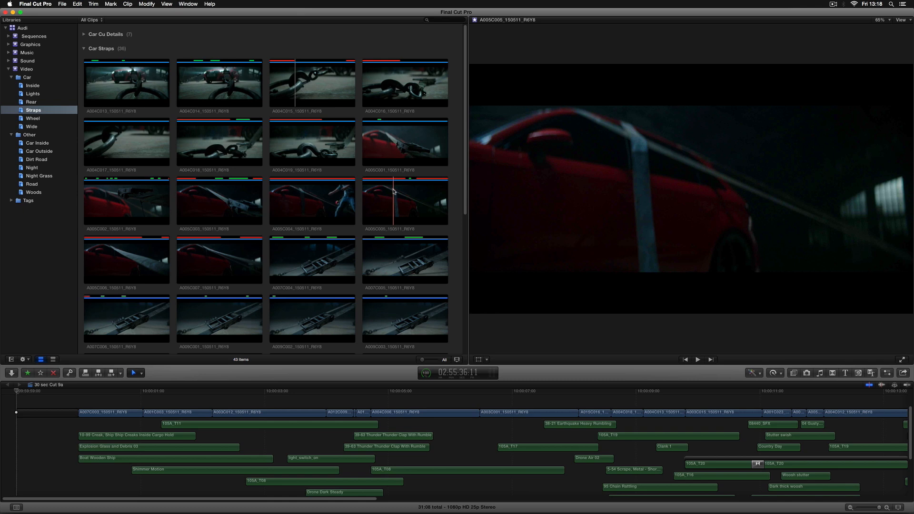
Set the browser filter to Hide Rejected, then to Favorites only.
{"action": "left_click", "coordinate": [90, 19]}
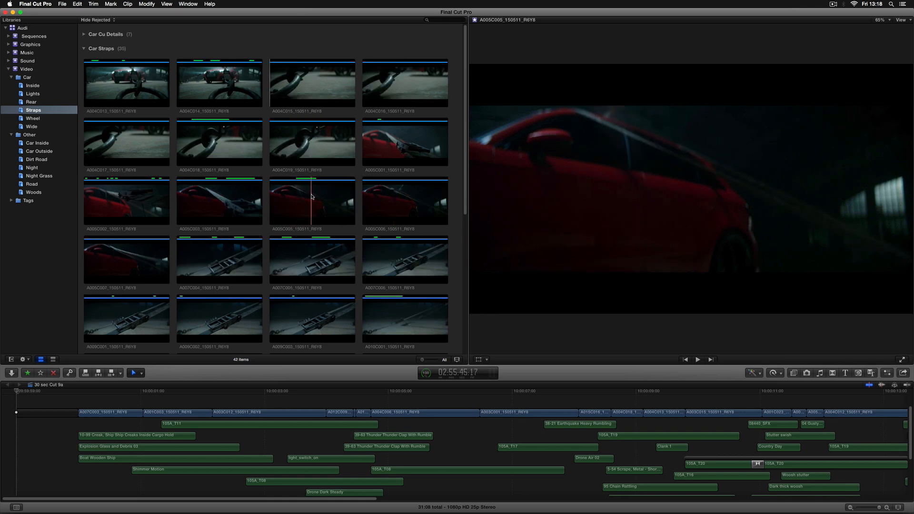
{"action": "mouse_move", "coordinate": [315, 201]}
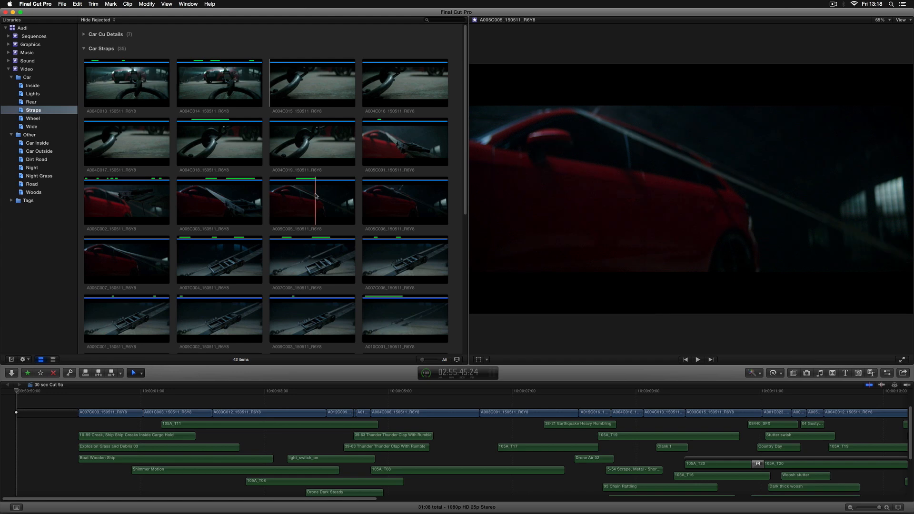
{"action": "left_click", "coordinate": [97, 19]}
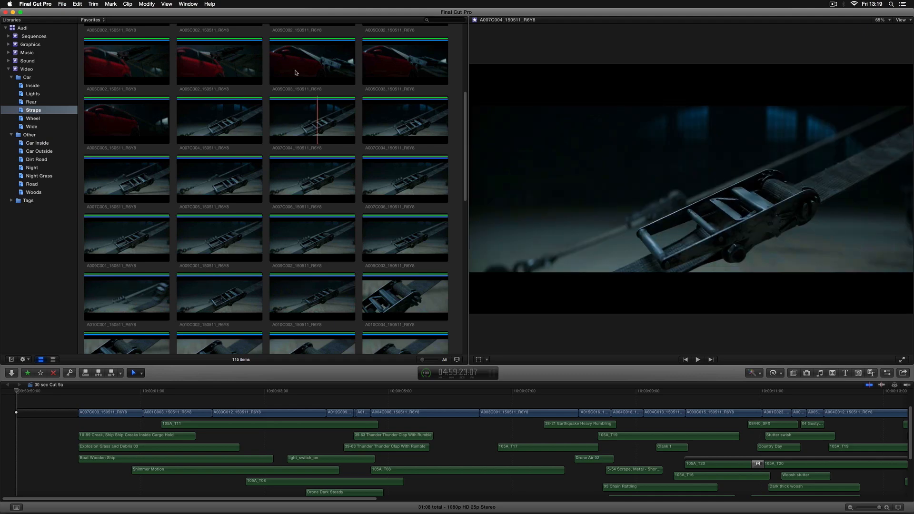
Show the Dirt Road collection with All Clips and reject the start of clip A013C007.
{"action": "left_click", "coordinate": [37, 159]}
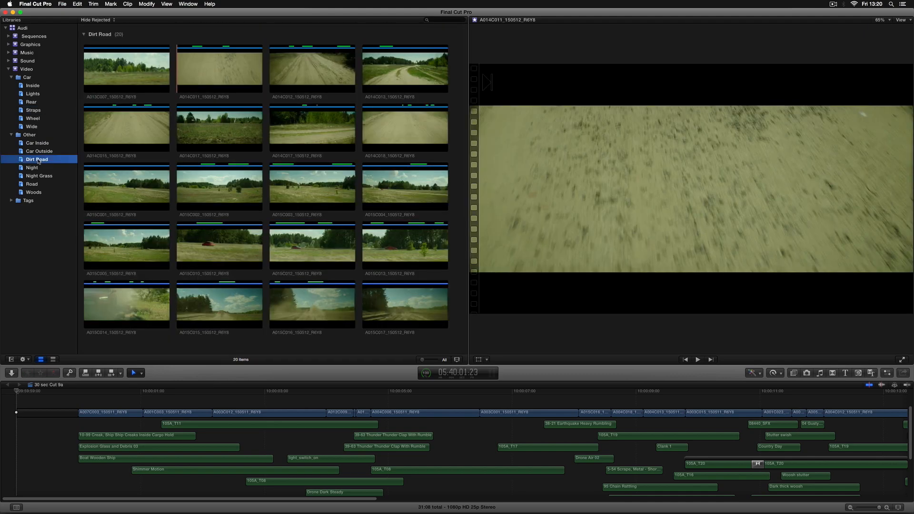
{"action": "mouse_move", "coordinate": [74, 137]}
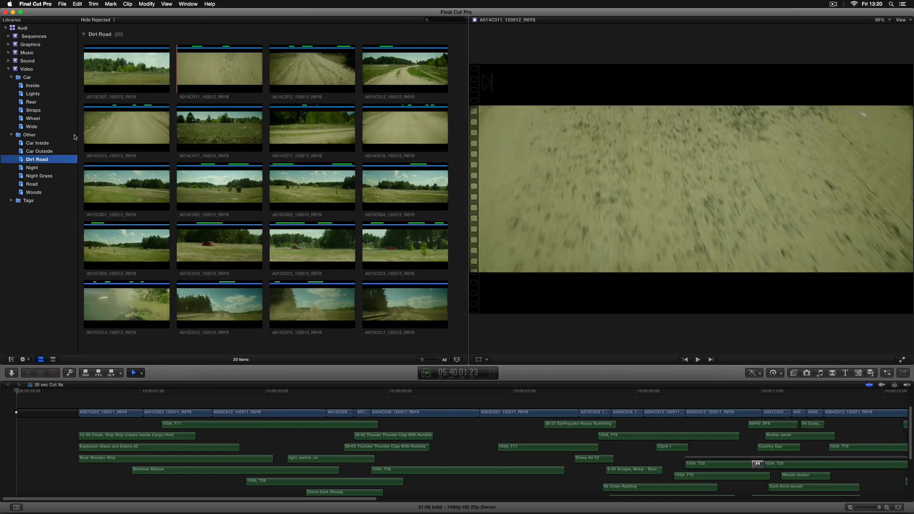
{"action": "left_click", "coordinate": [97, 20]}
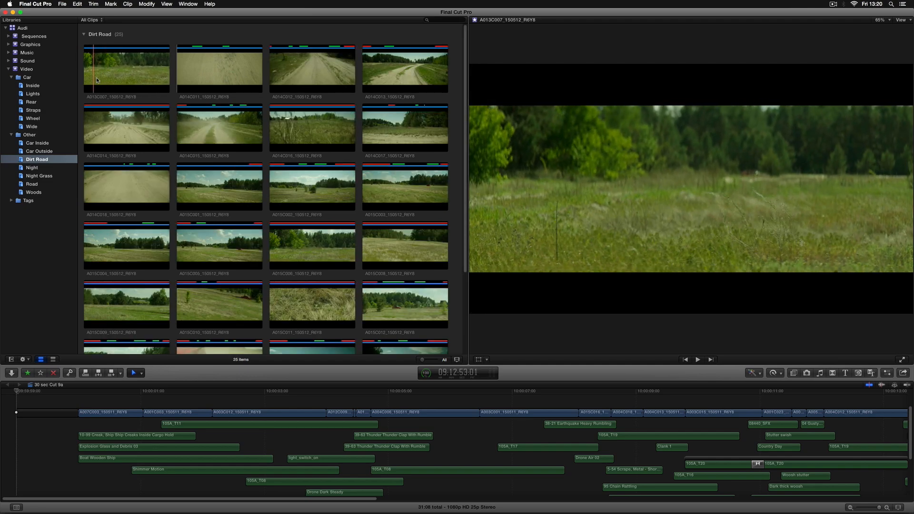
{"action": "mouse_move", "coordinate": [146, 69]}
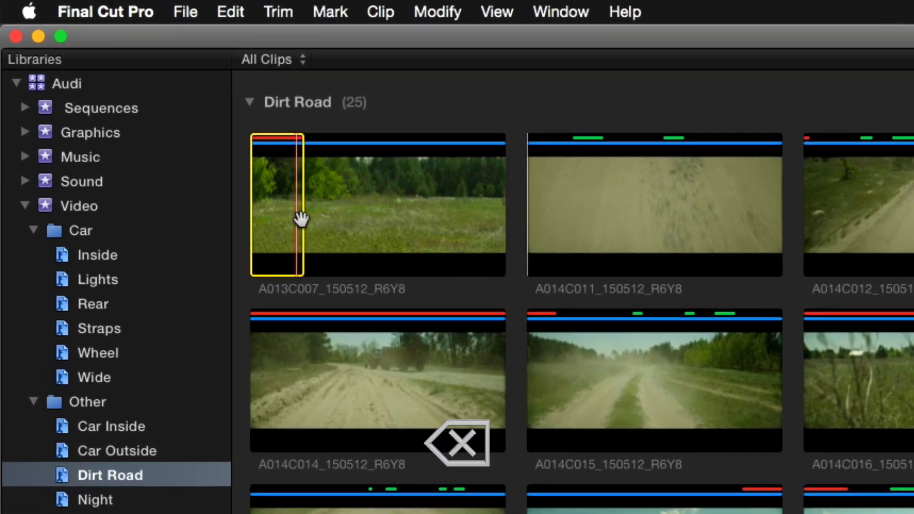
{"action": "mouse_move", "coordinate": [431, 227]}
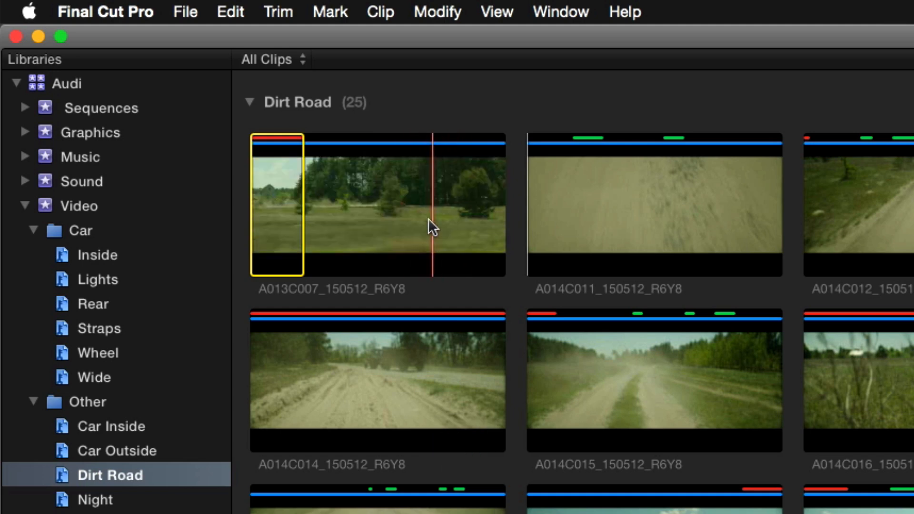
{"action": "mouse_move", "coordinate": [451, 227]}
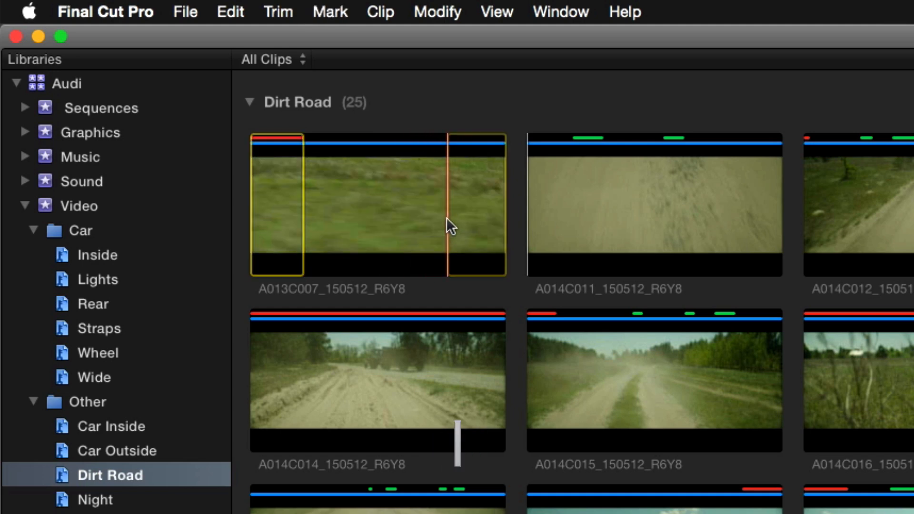